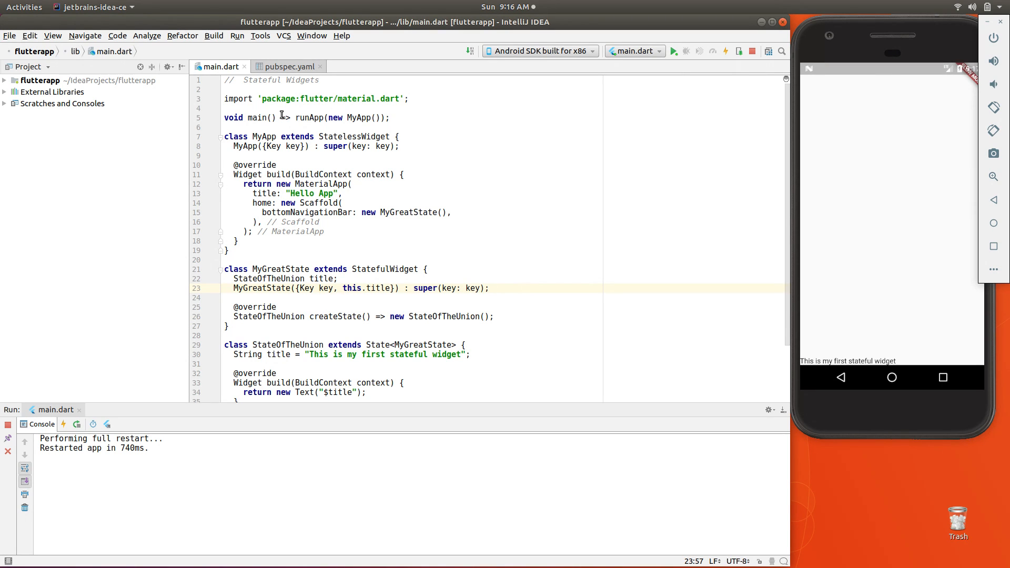
Step: Highlight the Stateful Widgets comment, MyApp, MaterialApp, and the new MyGreatState() call
double_click(359, 136)
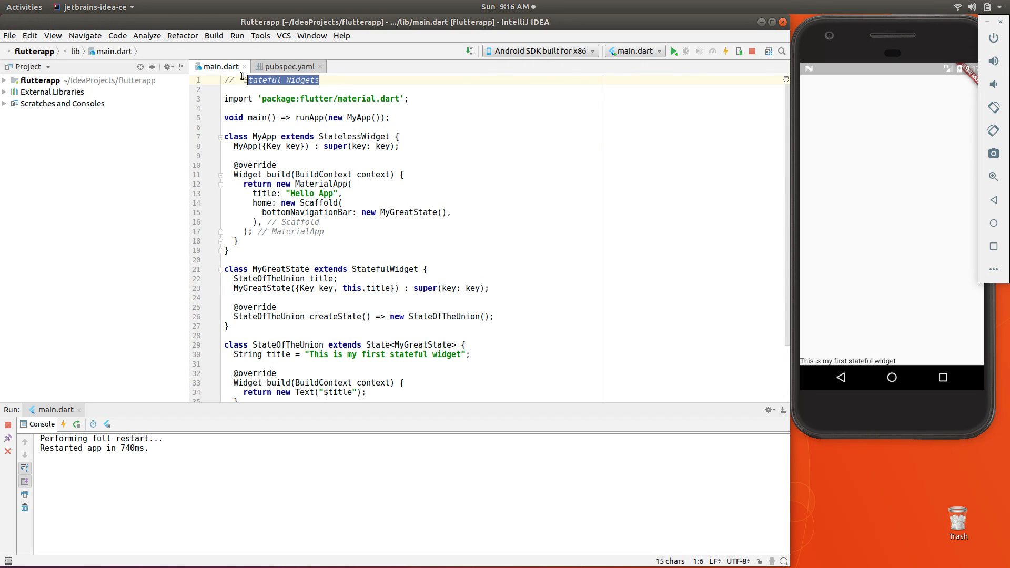
click(416, 210)
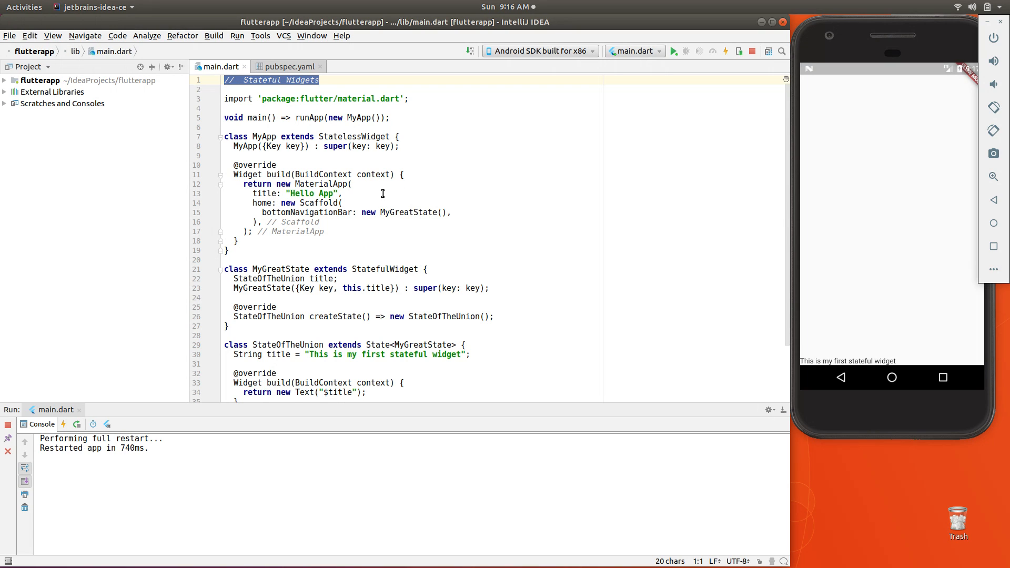
mouse_move(395, 247)
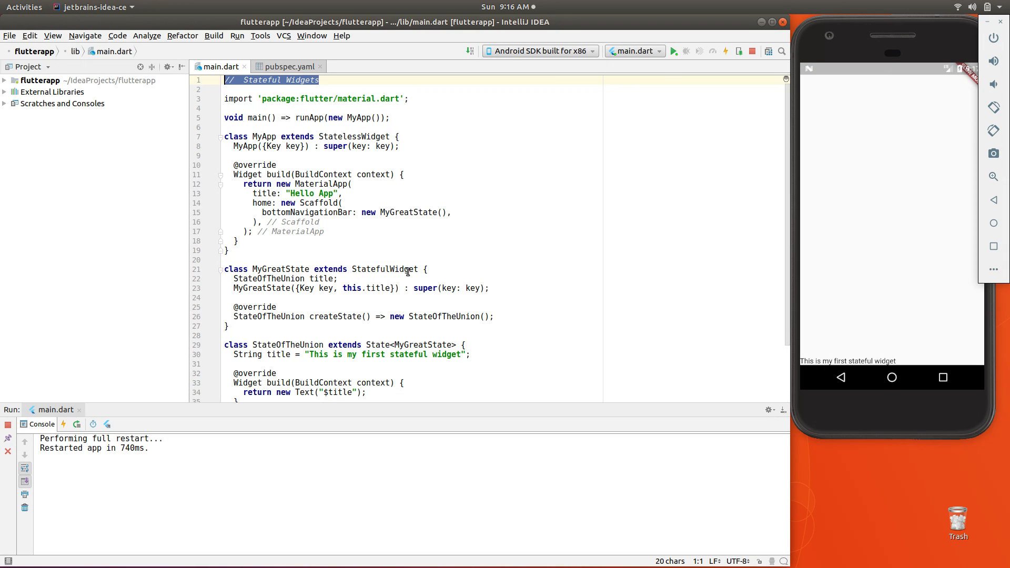
mouse_move(436, 258)
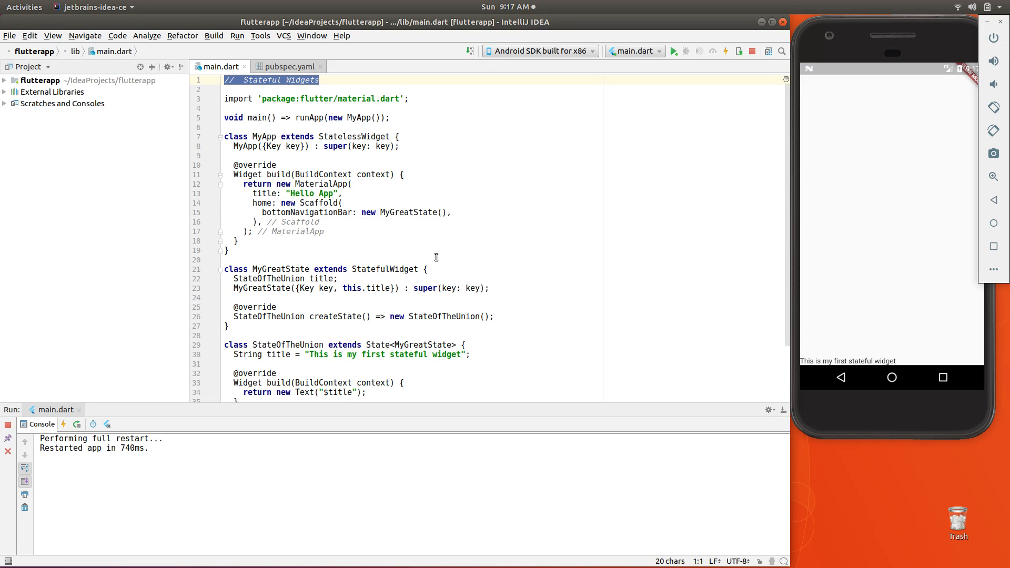
mouse_move(419, 246)
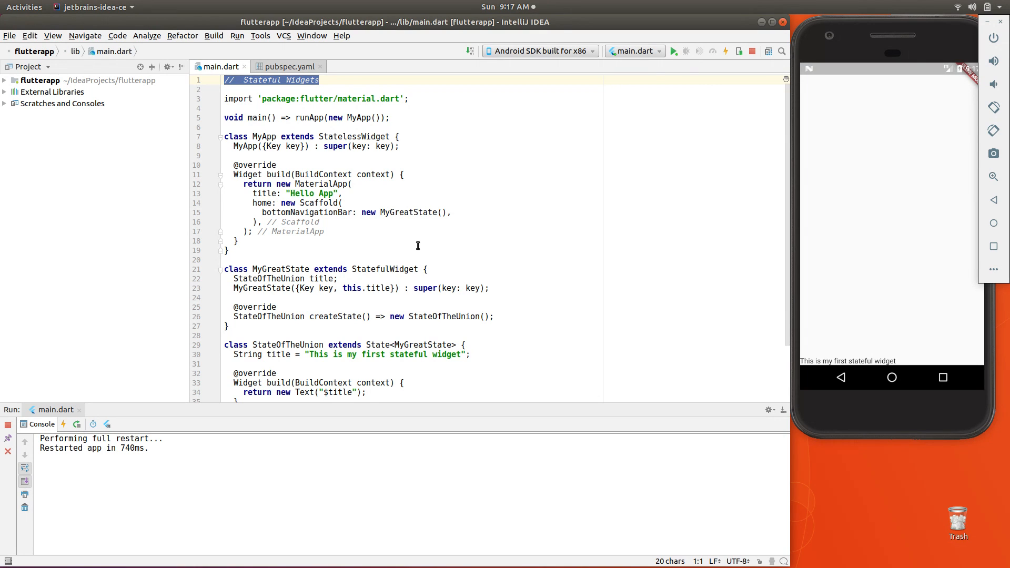
mouse_move(279, 137)
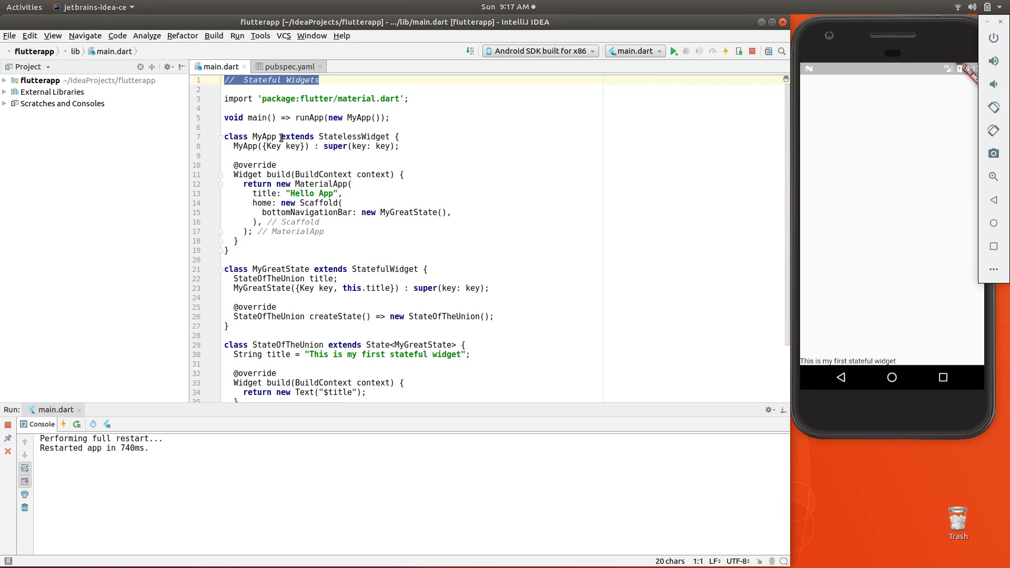
double_click(264, 135)
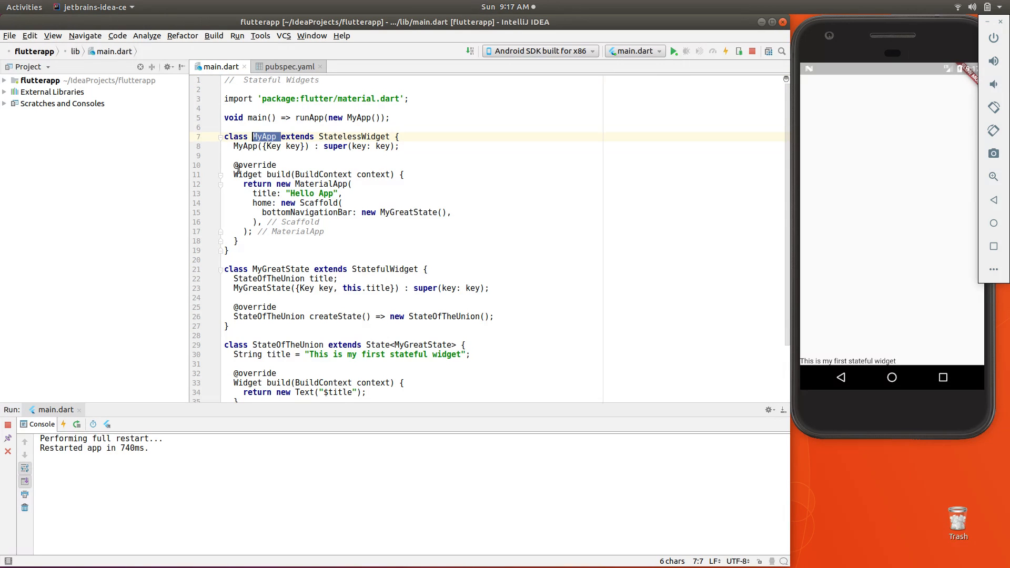
click(355, 184)
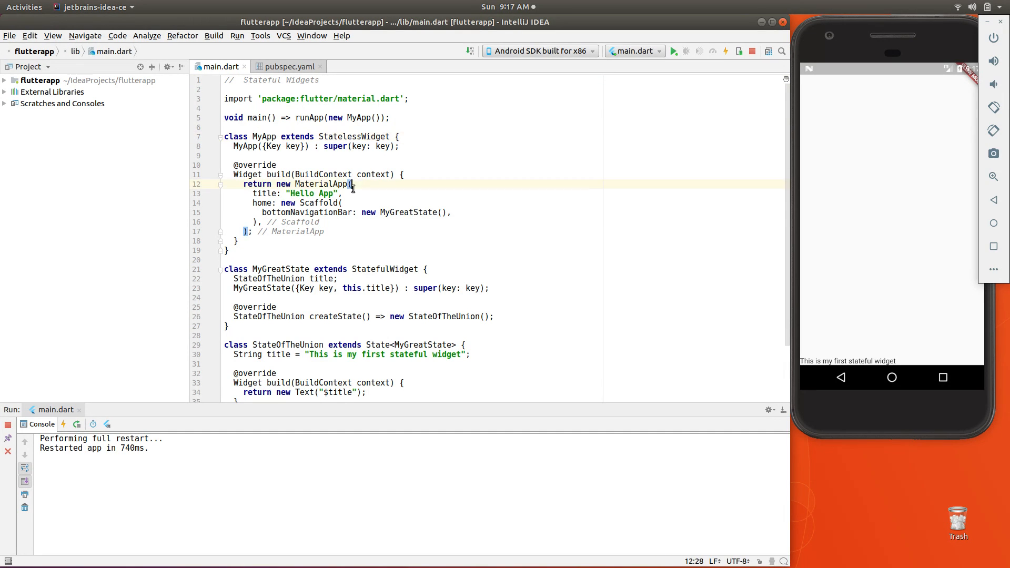
click(344, 203)
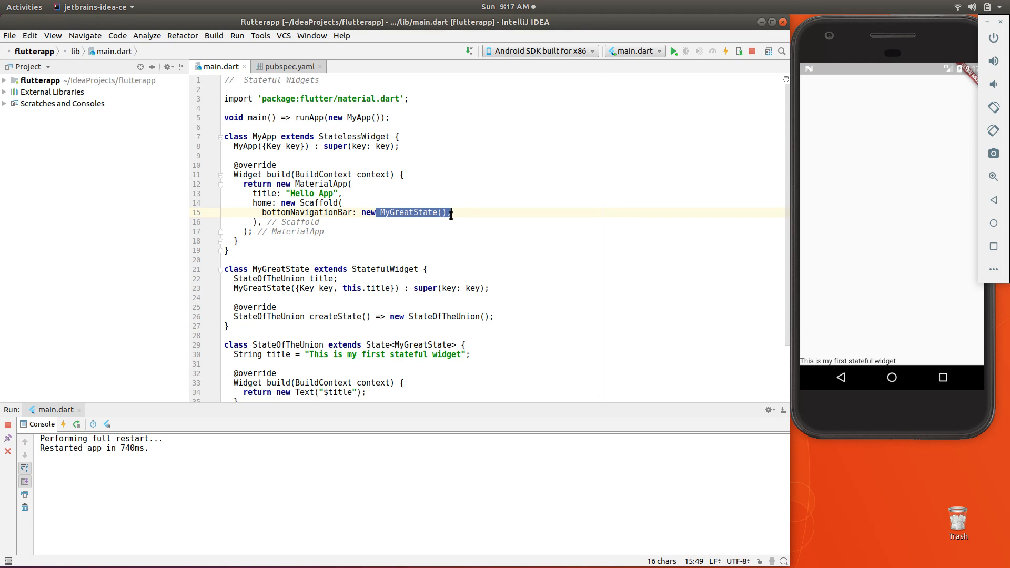
mouse_move(807, 362)
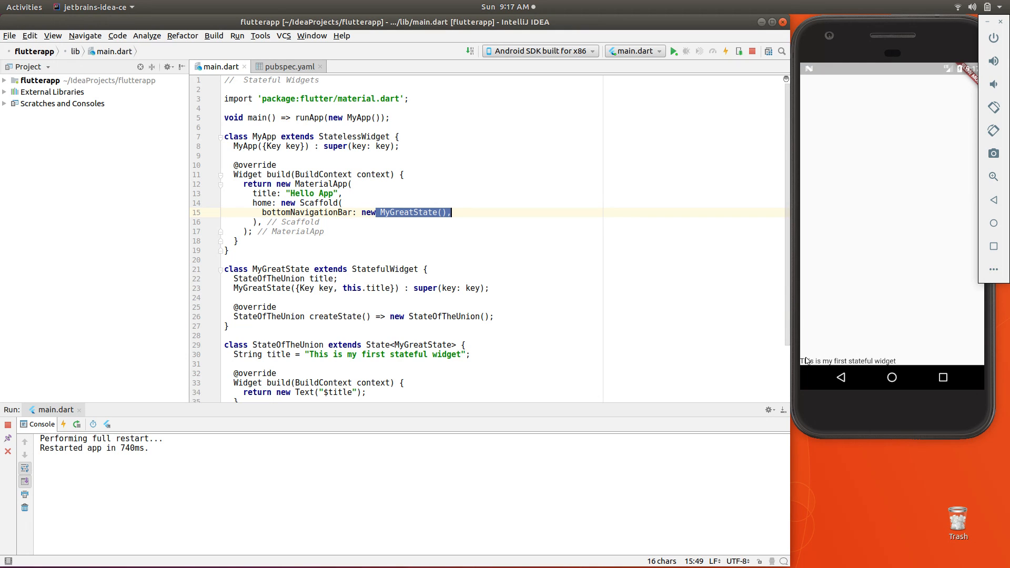
click(360, 212)
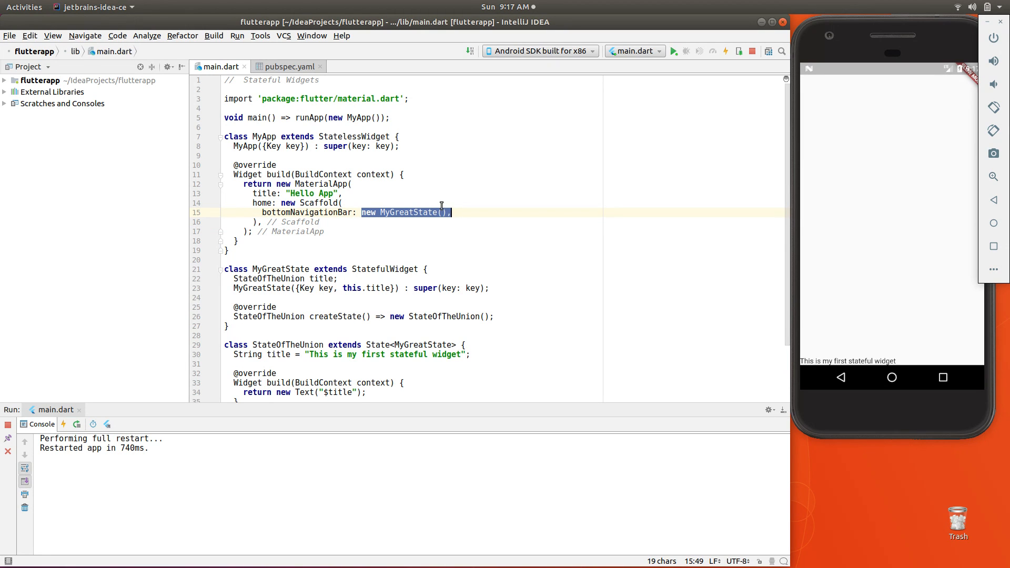
mouse_move(399, 251)
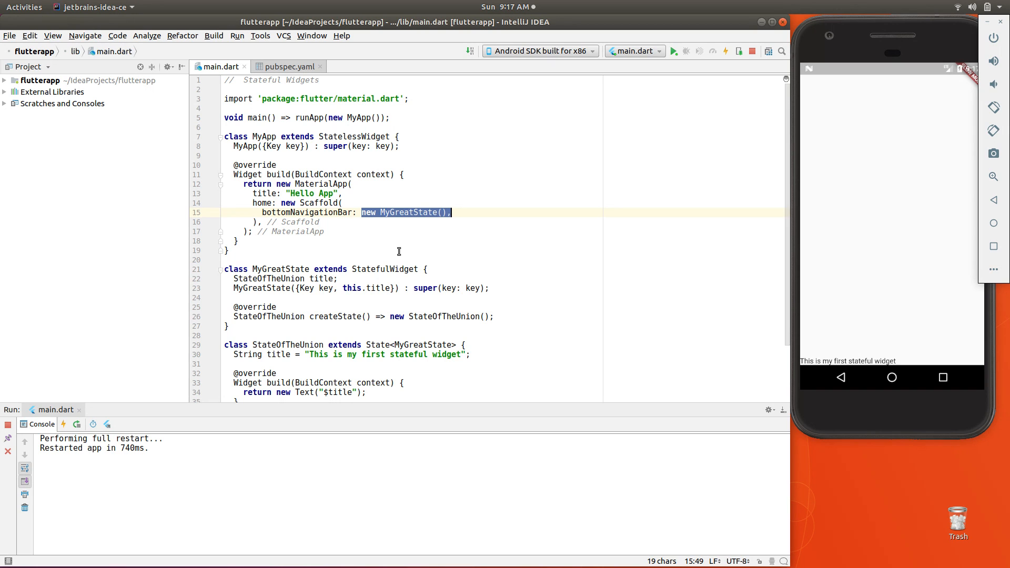
Step: Highlight the MyGreatState class definition, its title field and this.title constructor parameter
scroll(up, 3)
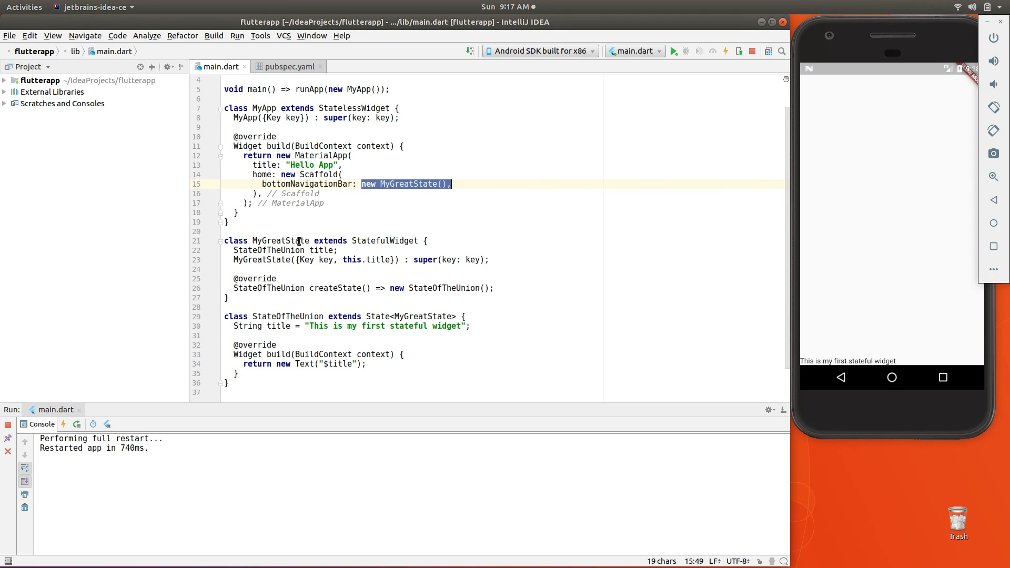
mouse_move(332, 251)
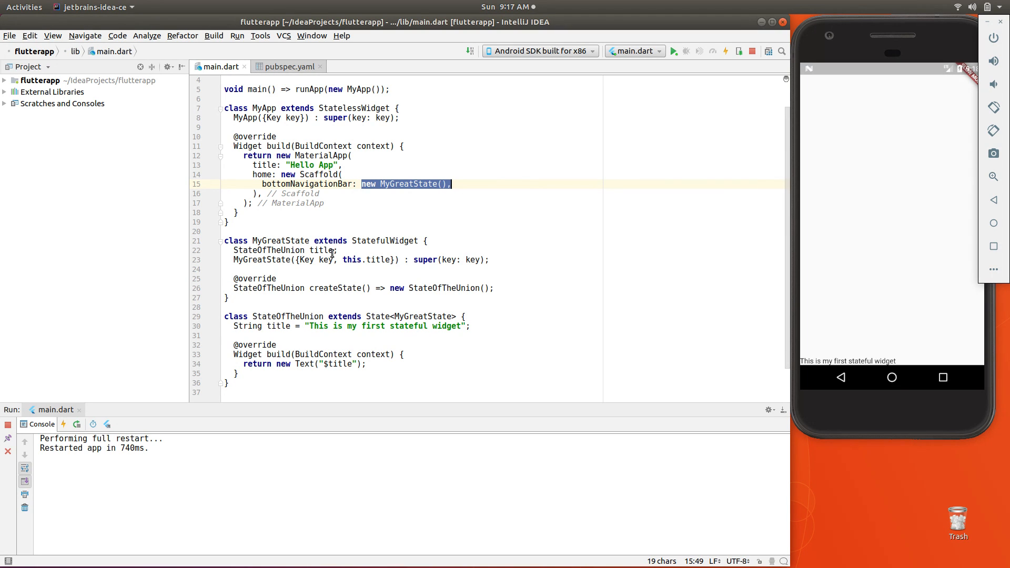
double_click(386, 240)
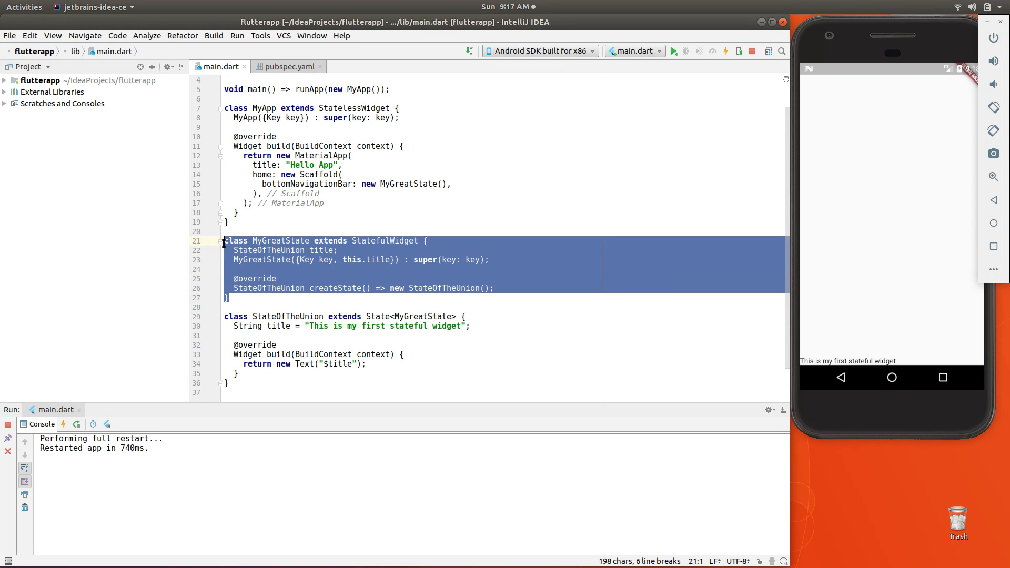
mouse_move(287, 279)
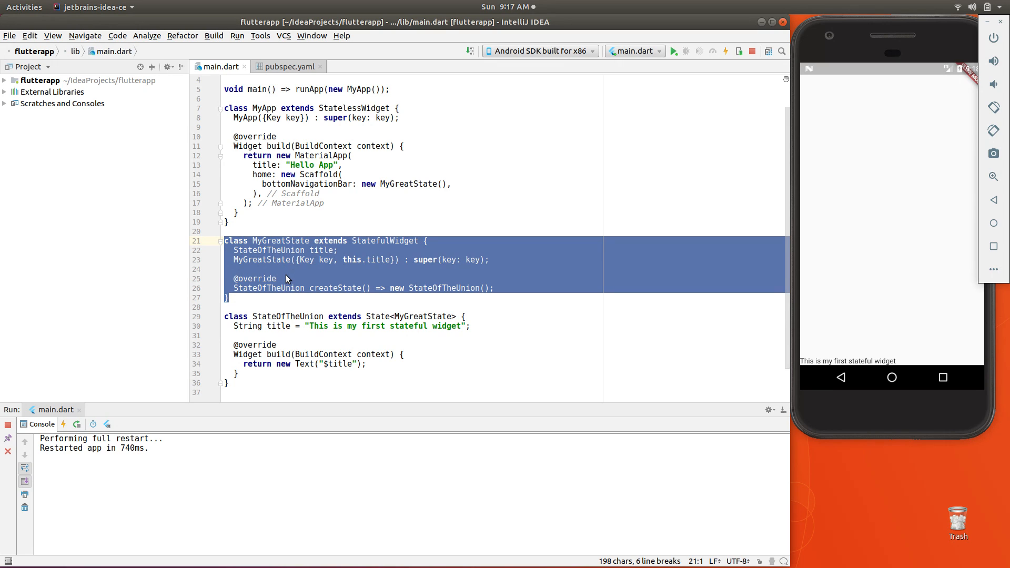
click(284, 270)
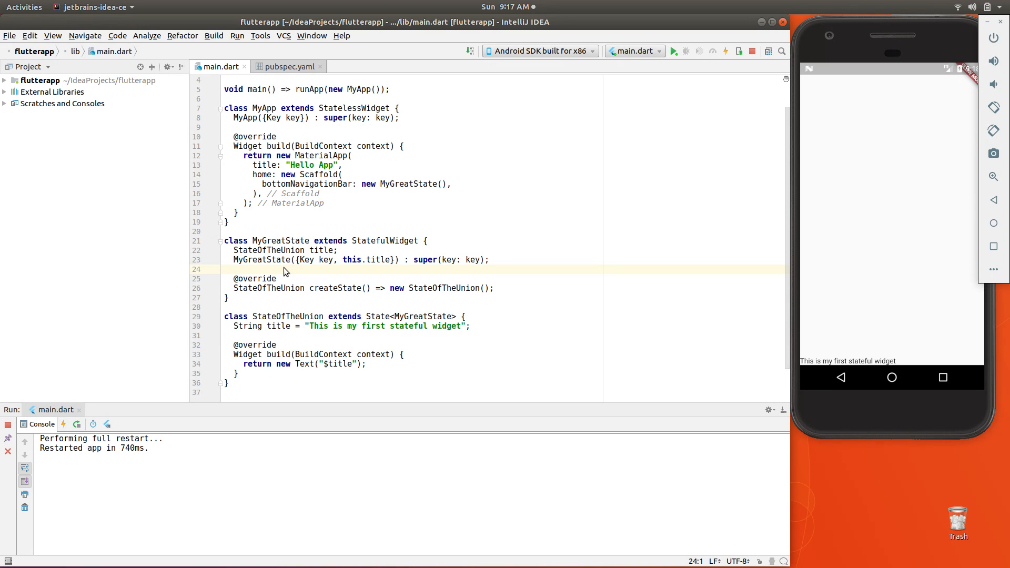
mouse_move(300, 339)
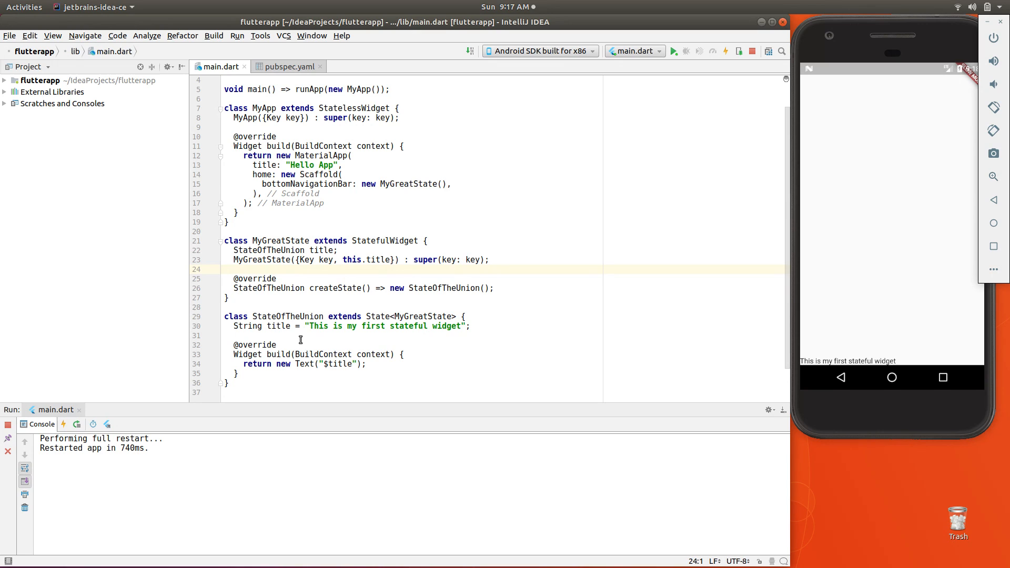
mouse_move(324, 376)
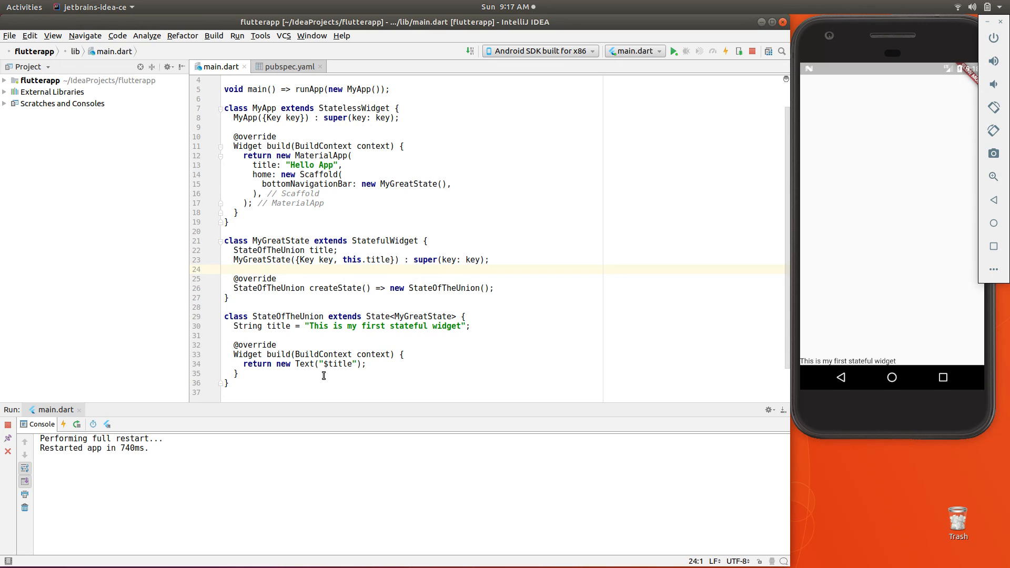
mouse_move(398, 302)
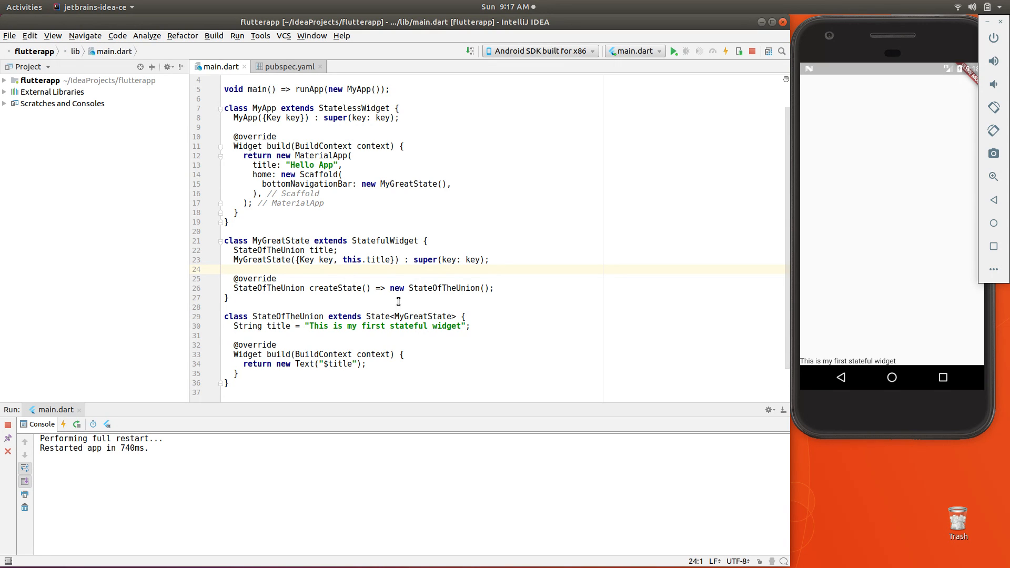
click(338, 250)
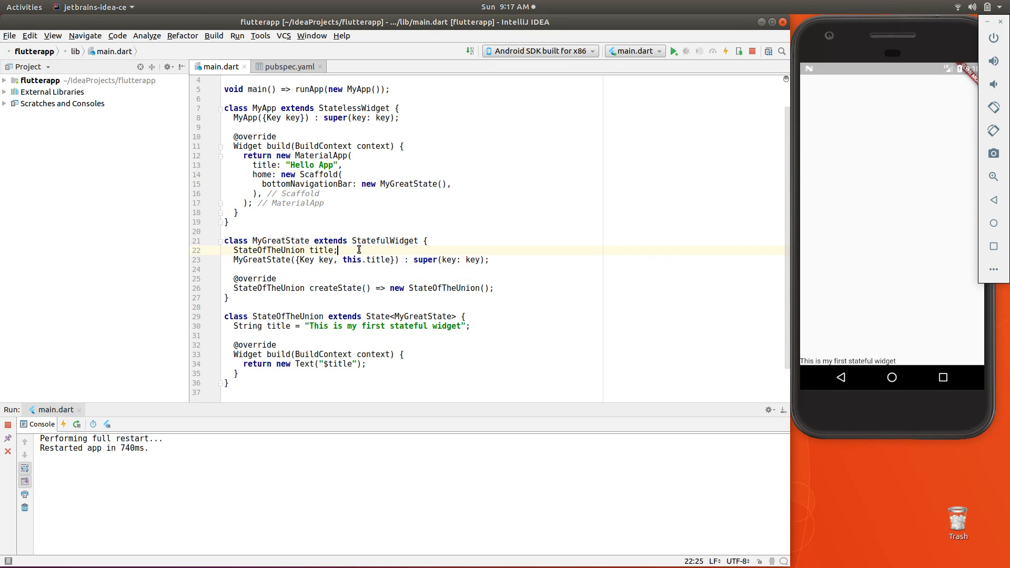
triple_click(283, 250)
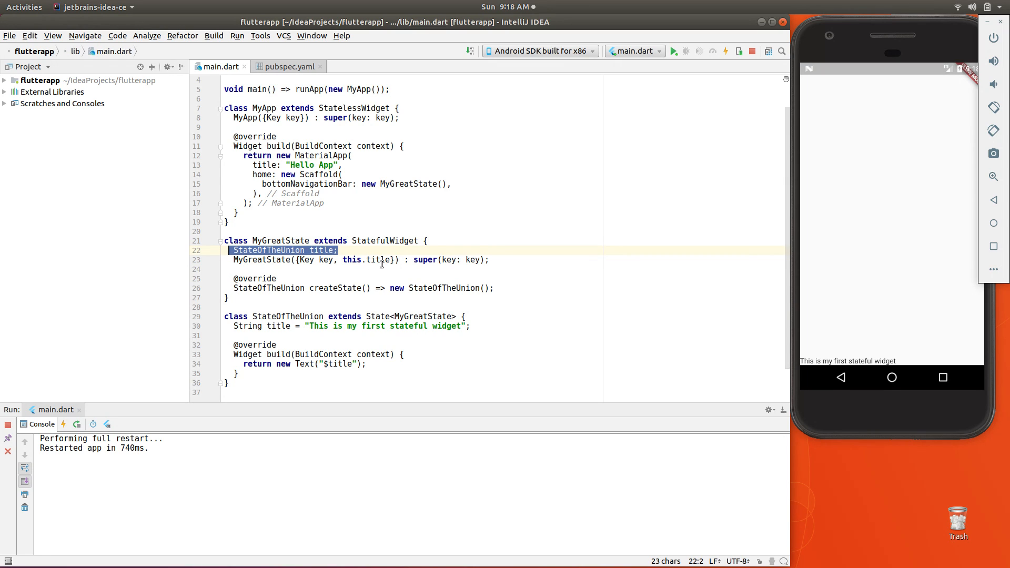
click(338, 250)
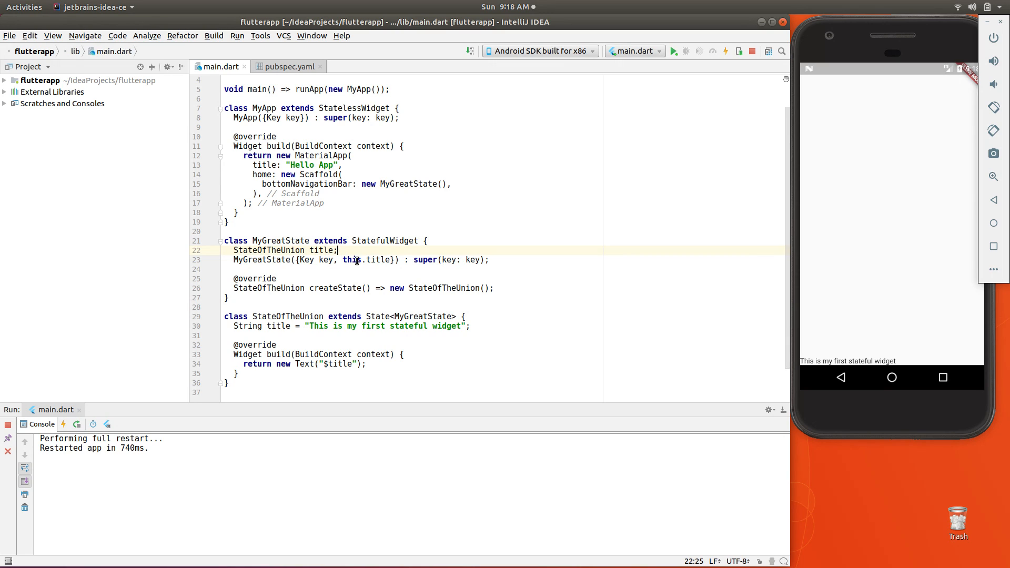
double_click(365, 260)
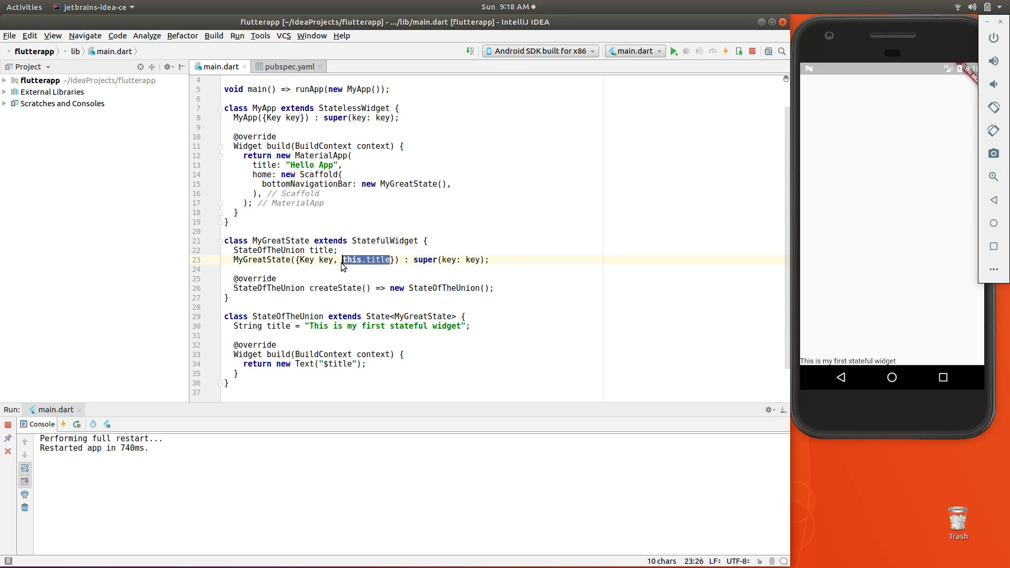
click(341, 270)
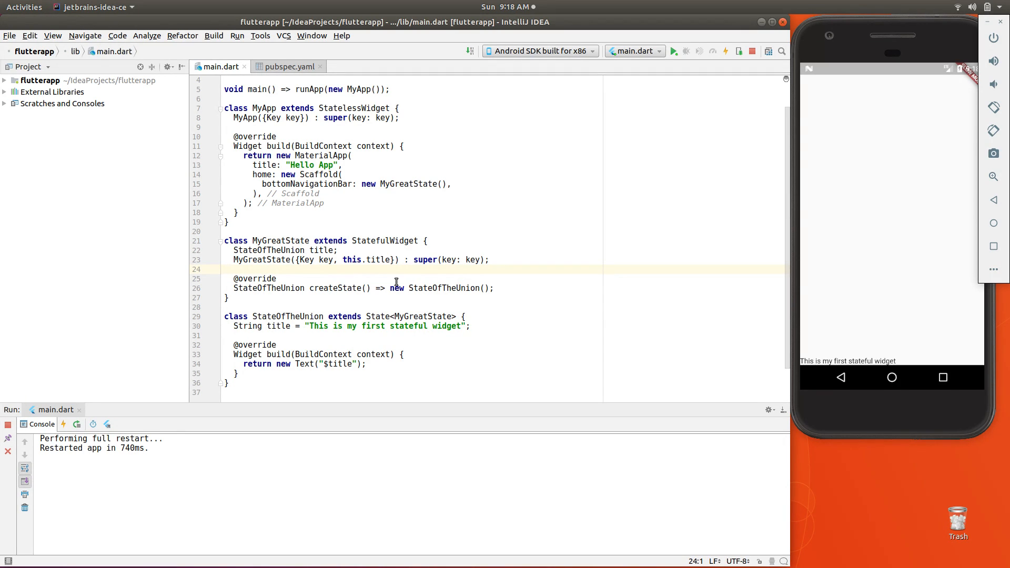
mouse_move(278, 261)
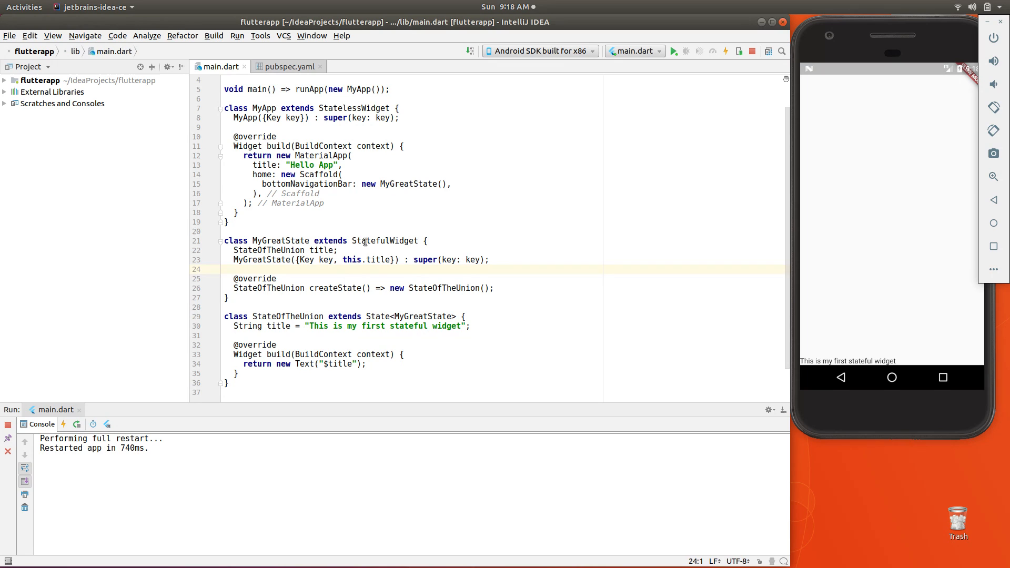
Step: Highlight StatefulWidget as the base class and StateOfTheUnion as createState's return type
double_click(390, 241)
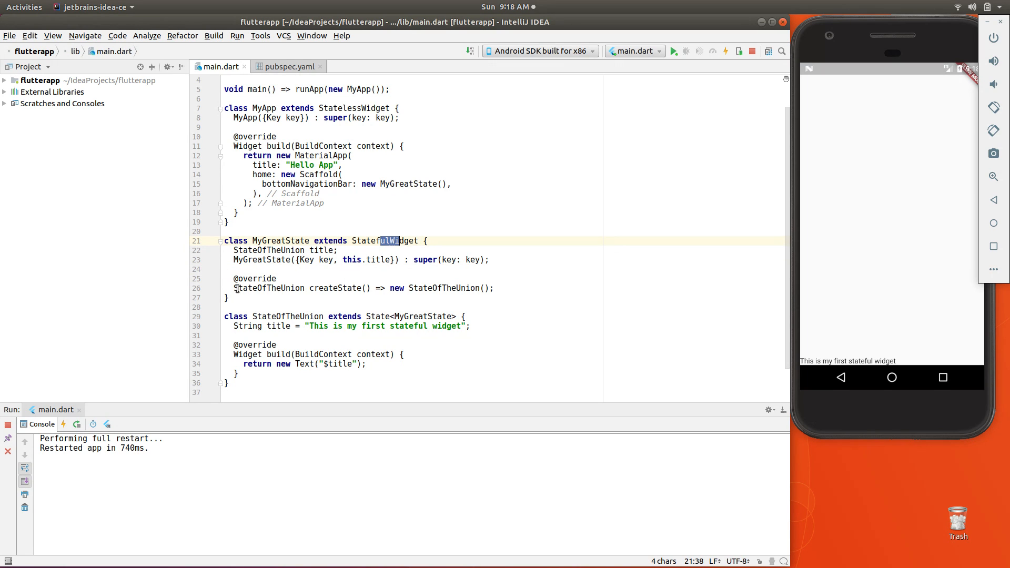
double_click(336, 288)
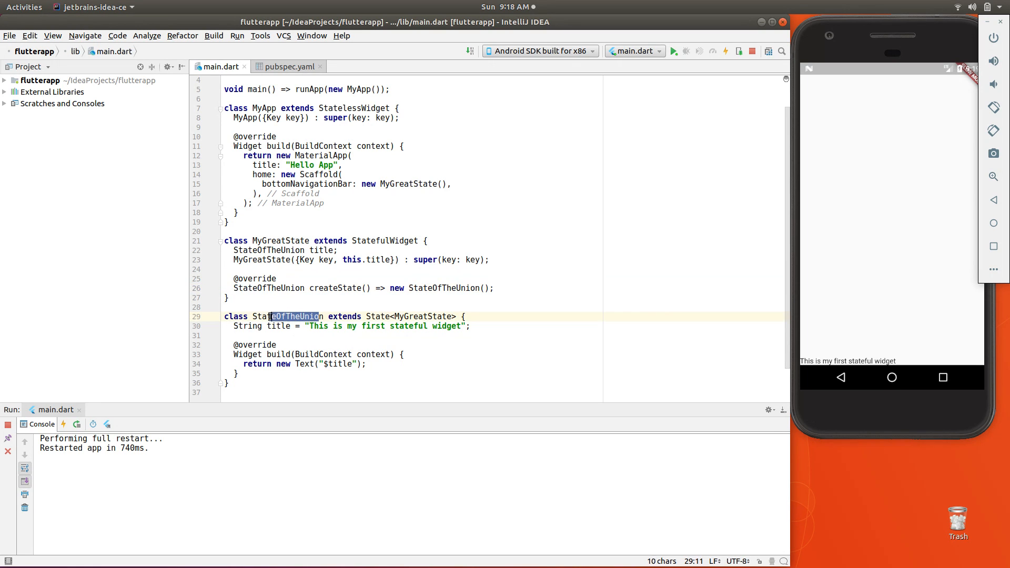
double_click(293, 316)
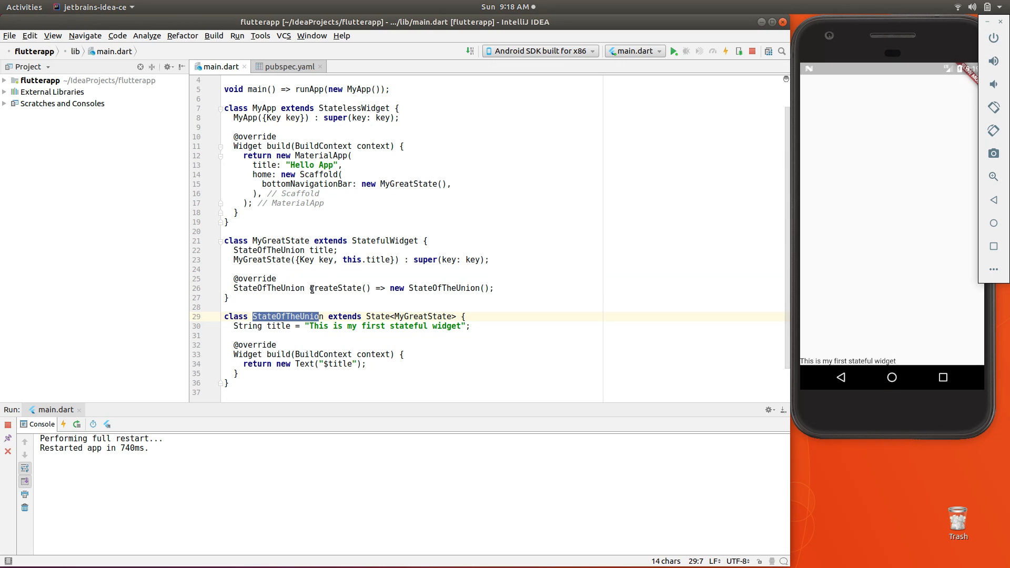
double_click(335, 288)
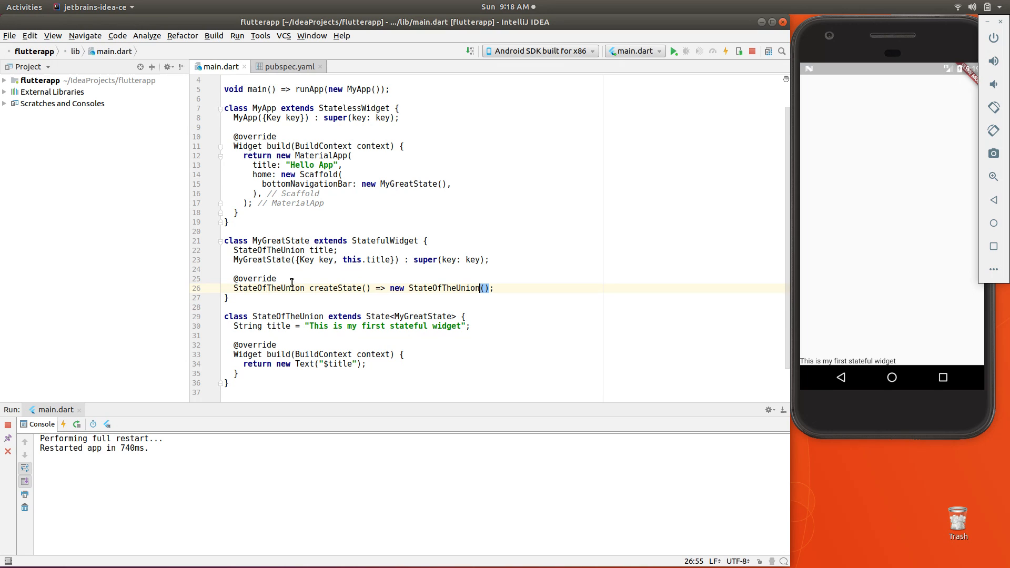
double_click(268, 288)
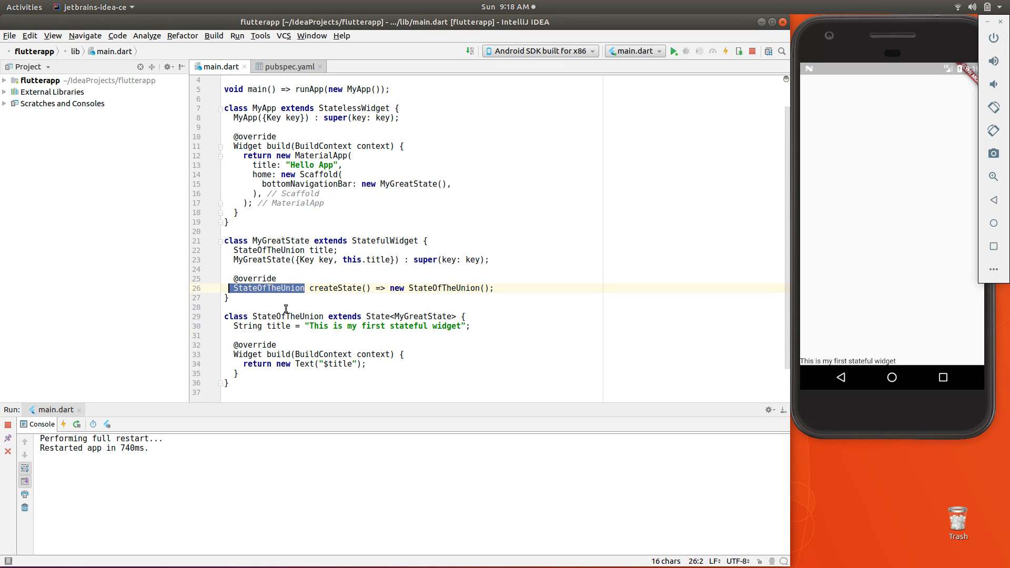
mouse_move(420, 288)
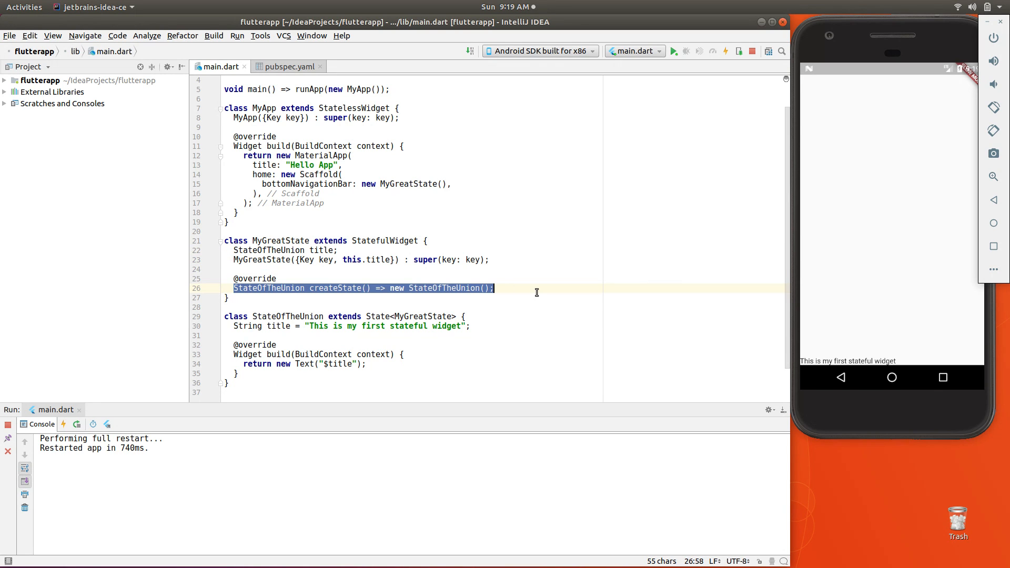
mouse_move(374, 322)
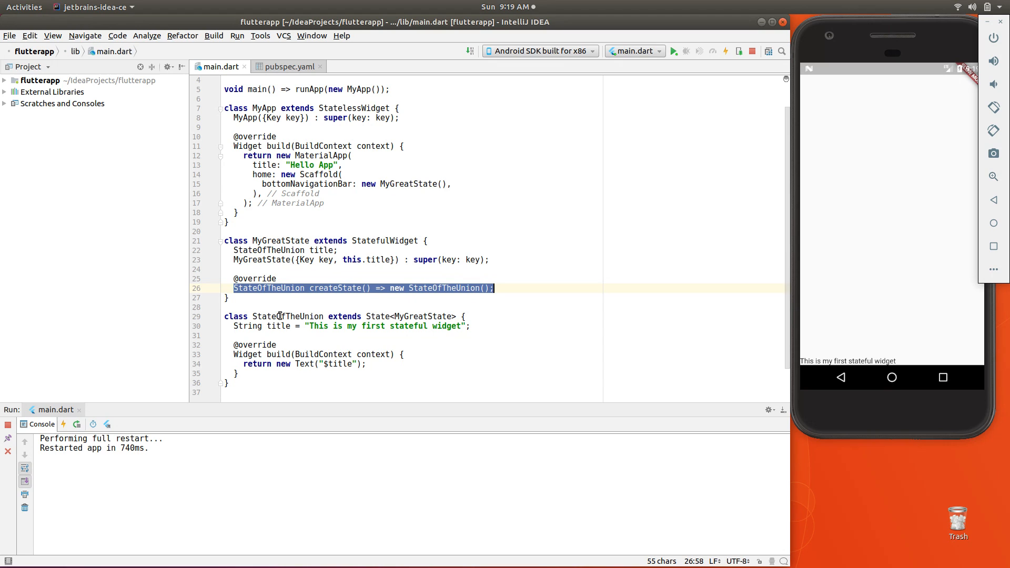
click(225, 240)
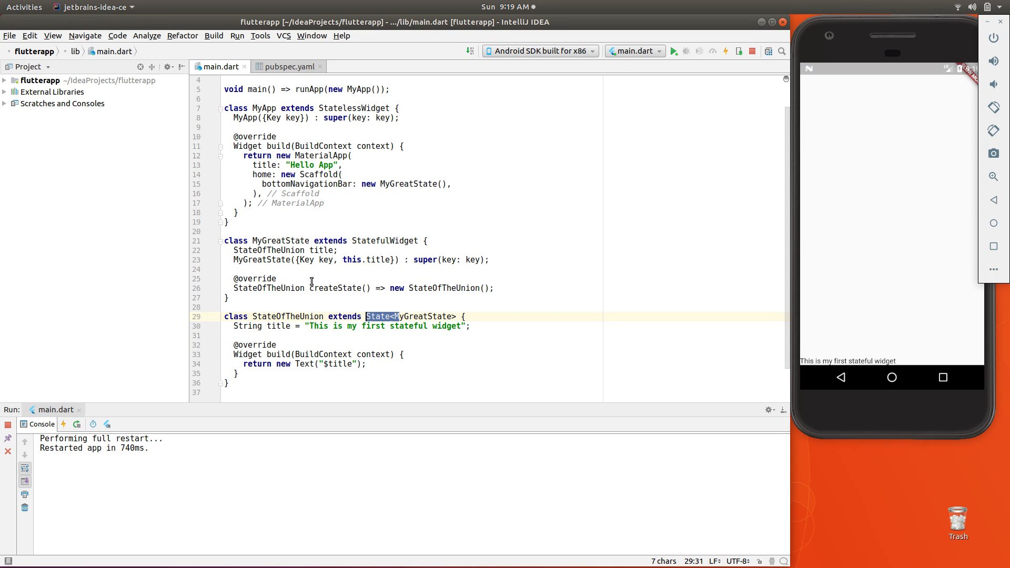
mouse_move(338, 326)
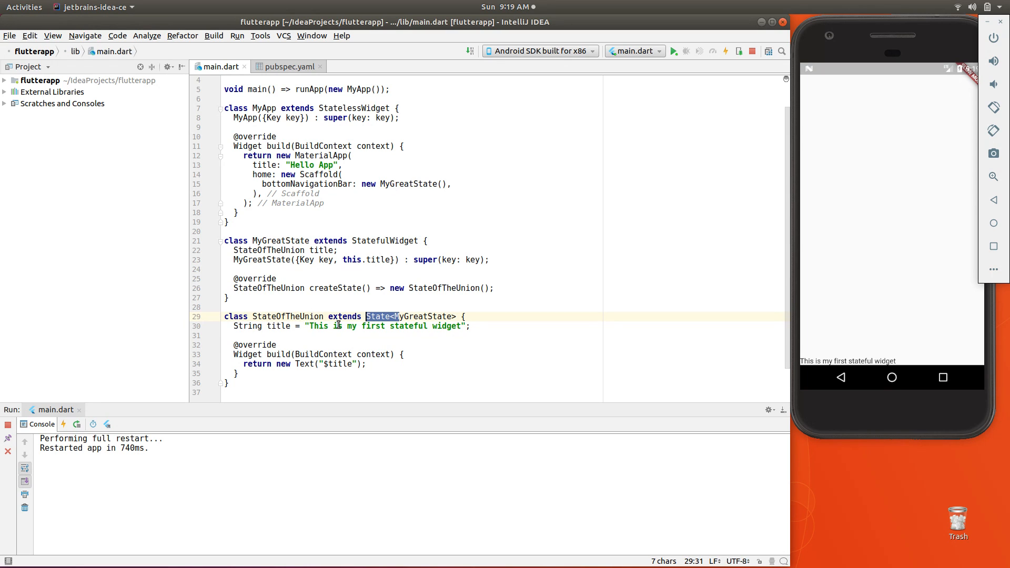
mouse_move(240, 336)
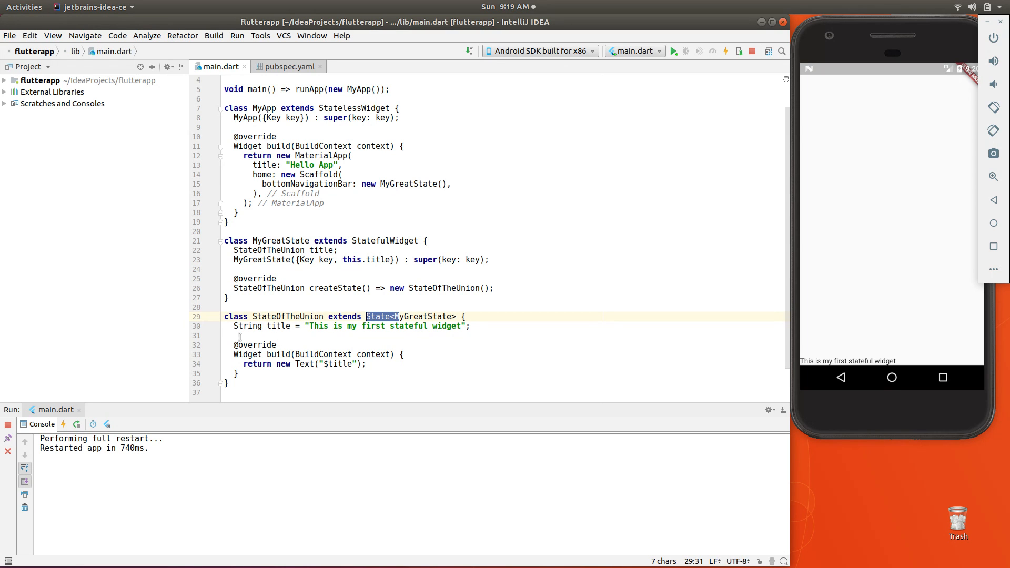
Step: Highlight build's return statement and its Text("$title") widget, then clear the selection
double_click(254, 344)
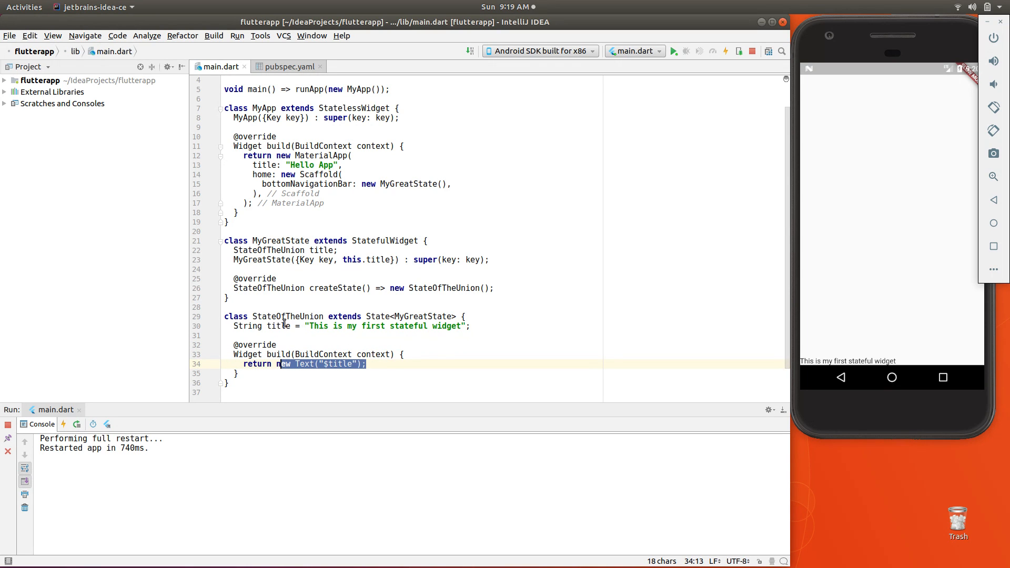
double_click(289, 317)
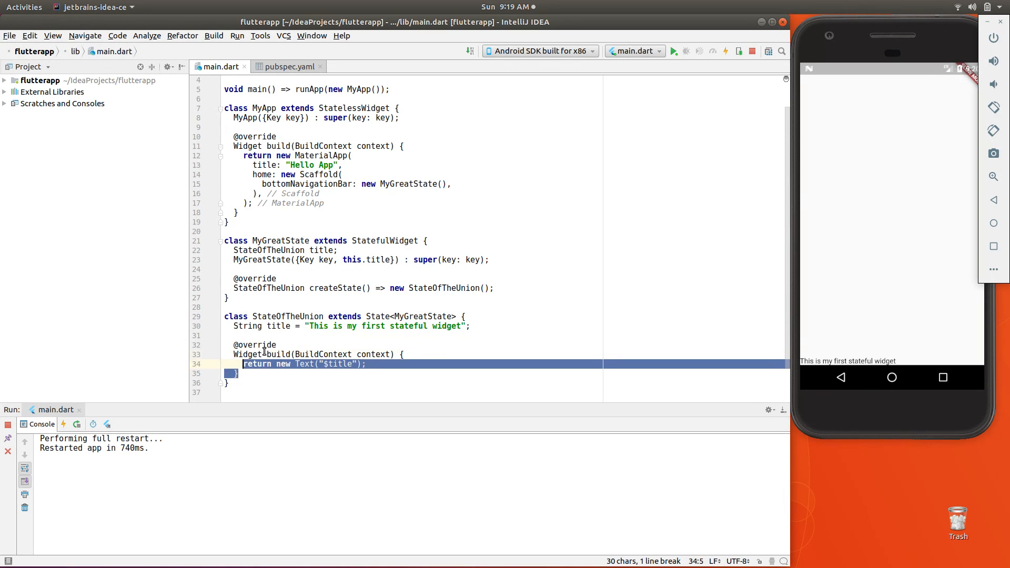
double_click(246, 354)
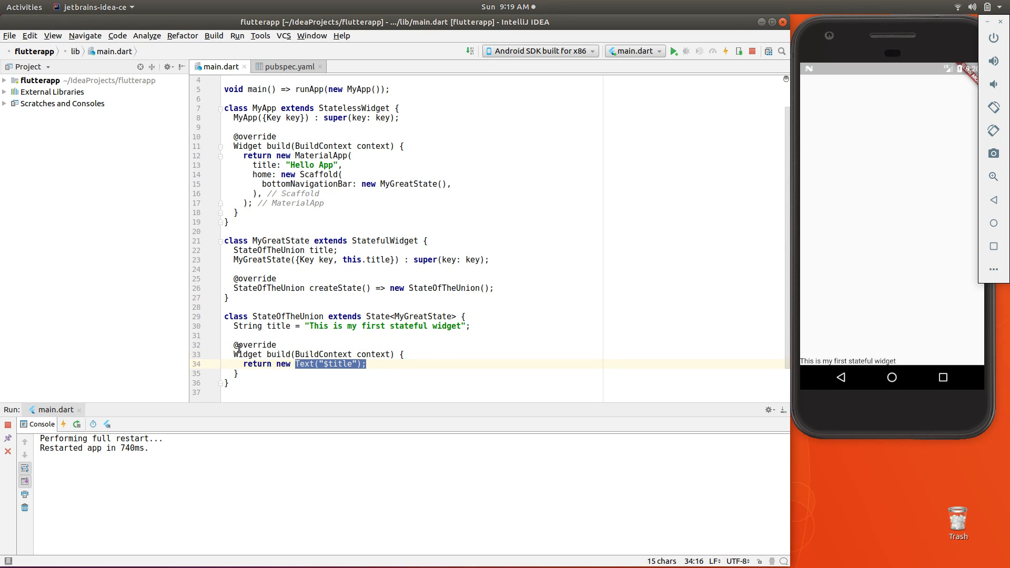
mouse_move(310, 288)
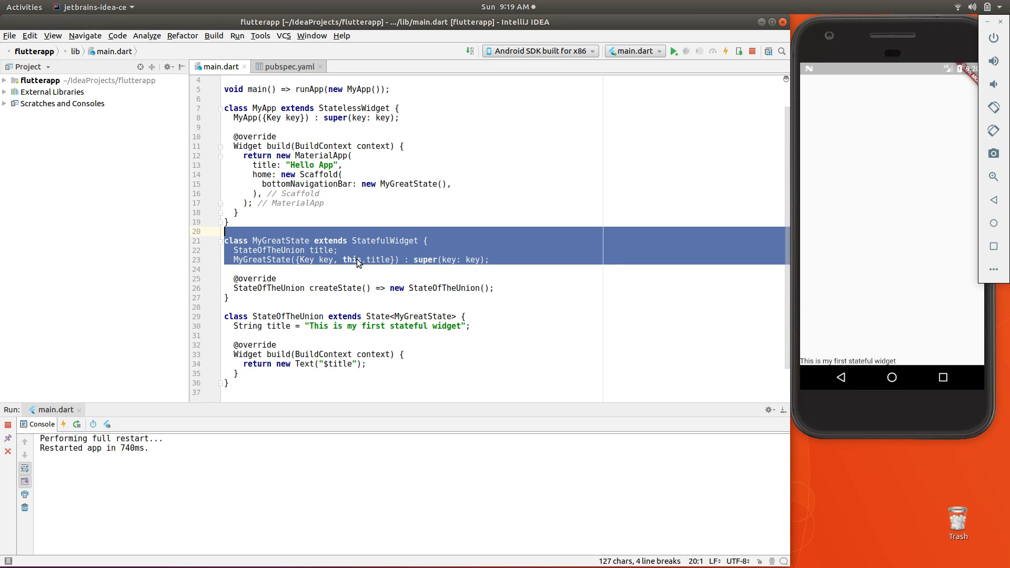
mouse_move(674, 51)
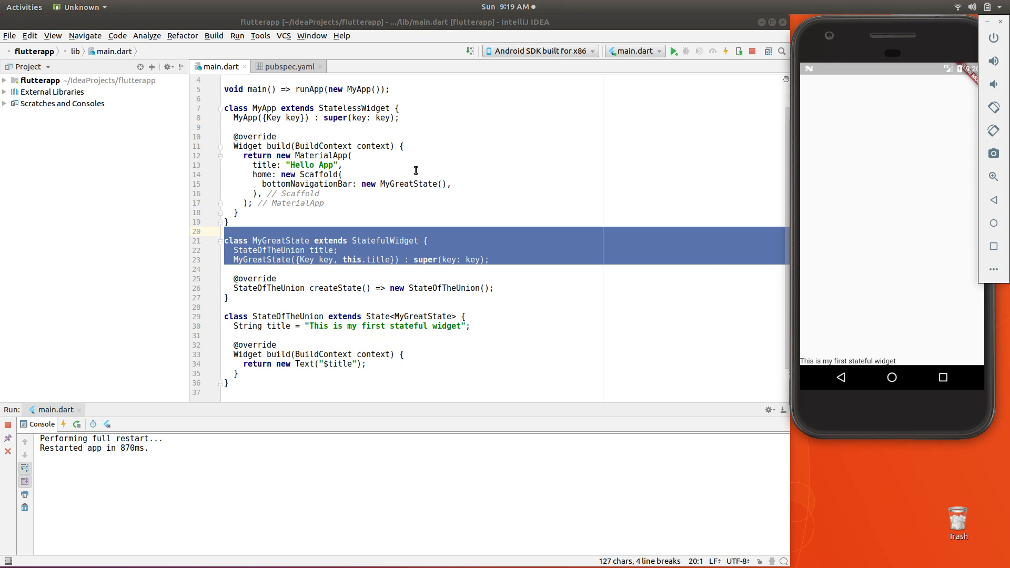
mouse_move(811, 214)
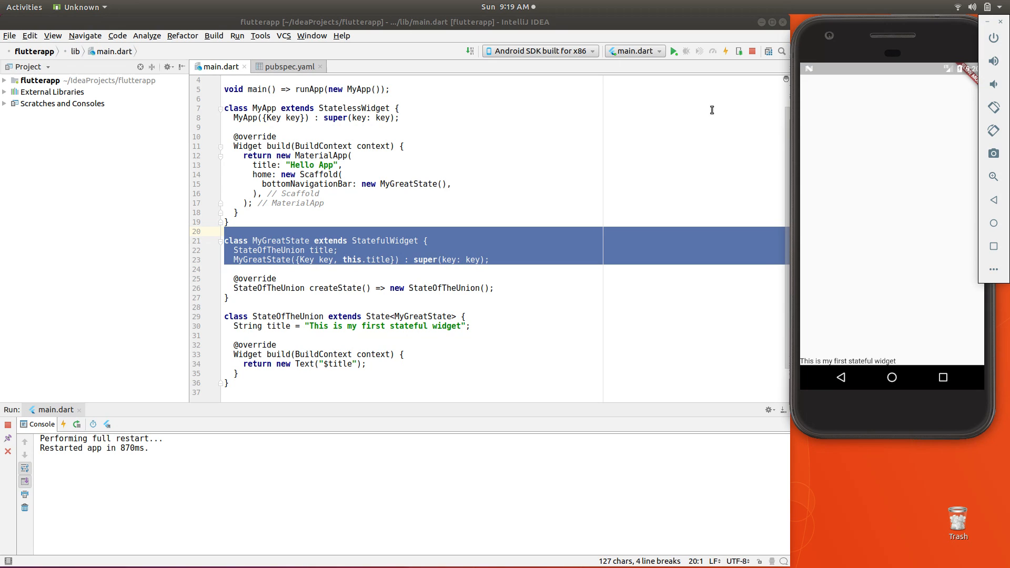
mouse_move(867, 361)
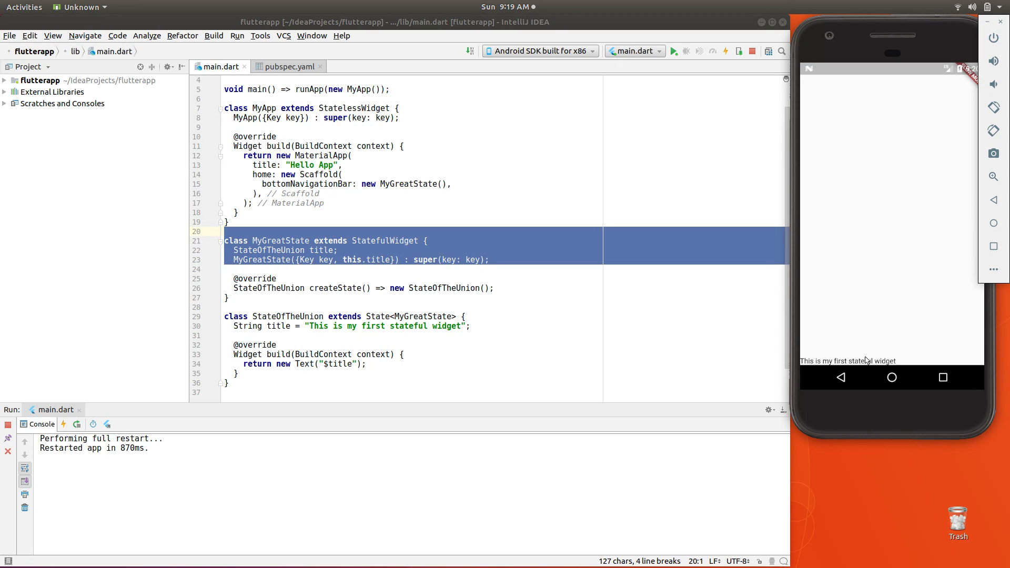
mouse_move(761, 315)
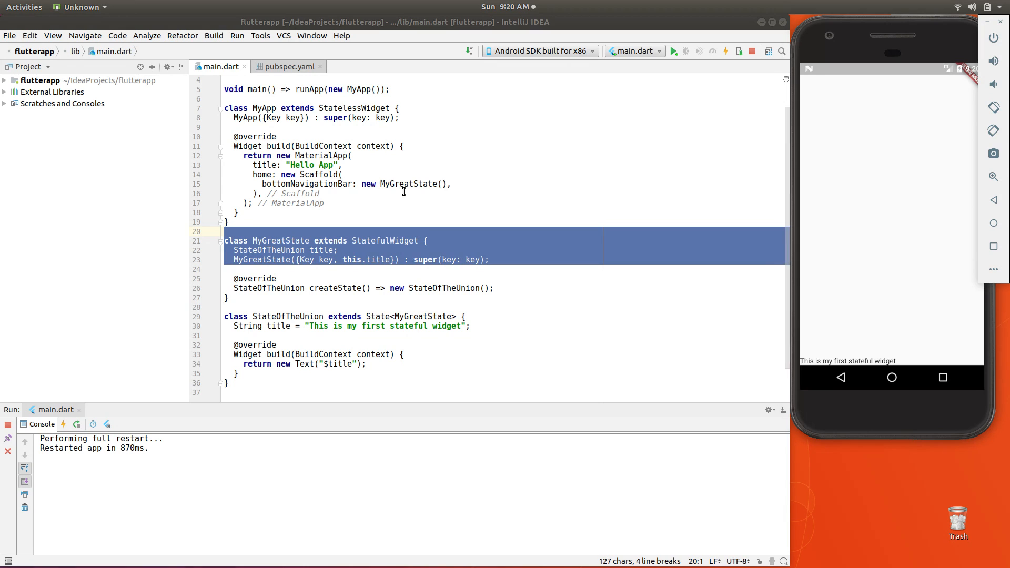
click(345, 174)
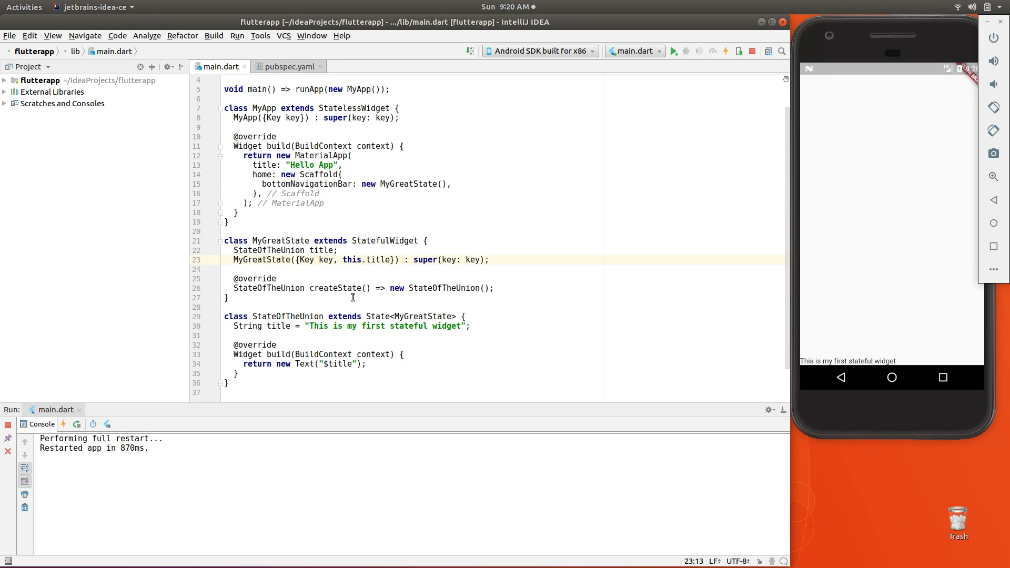
double_click(339, 288)
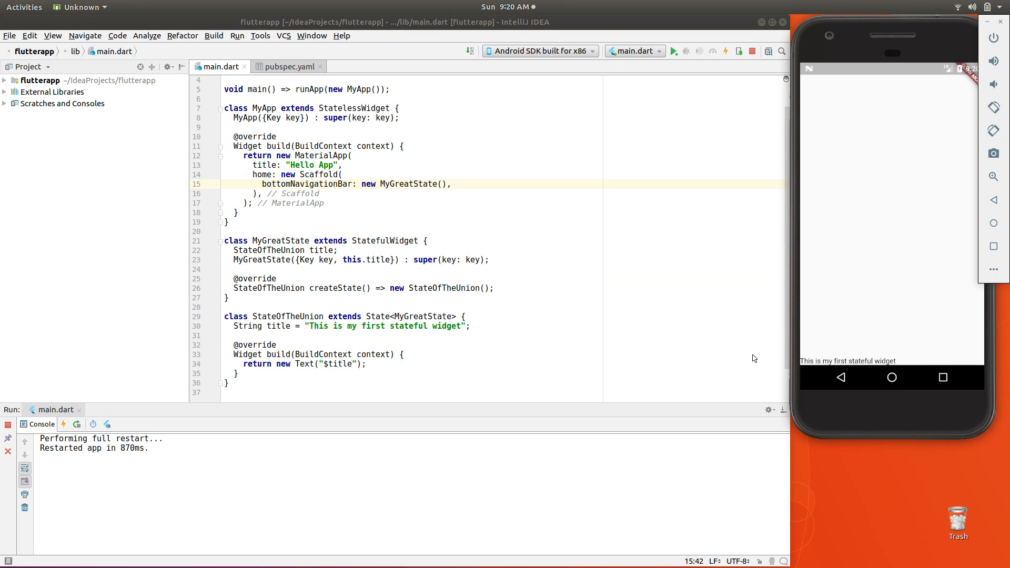
mouse_move(877, 349)
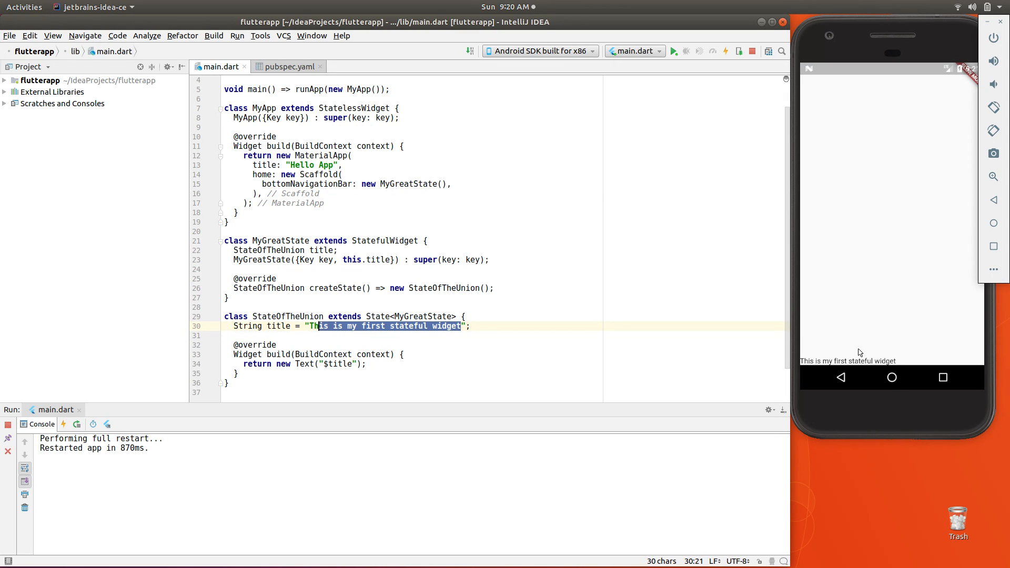
mouse_move(863, 366)
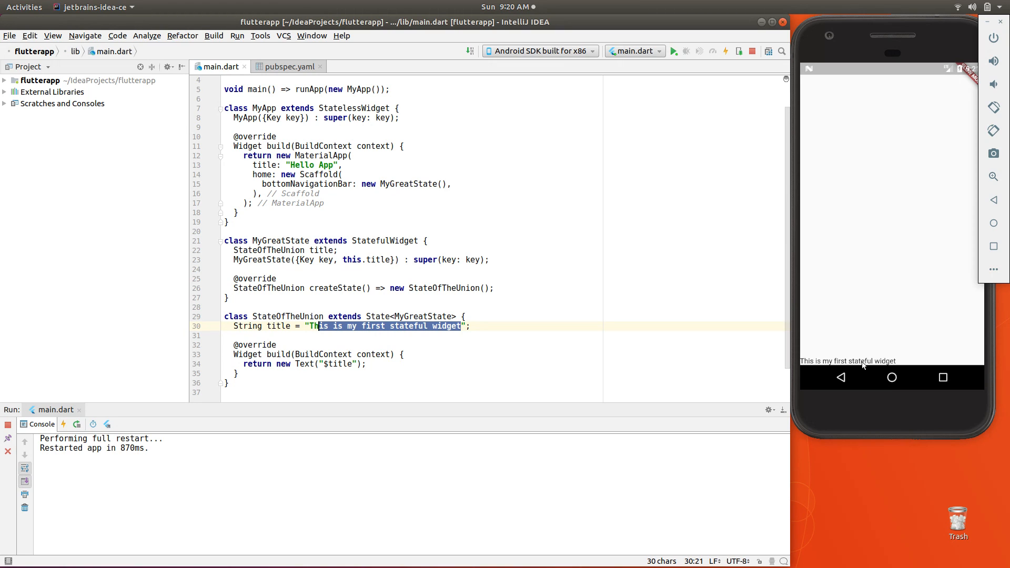
mouse_move(494, 332)
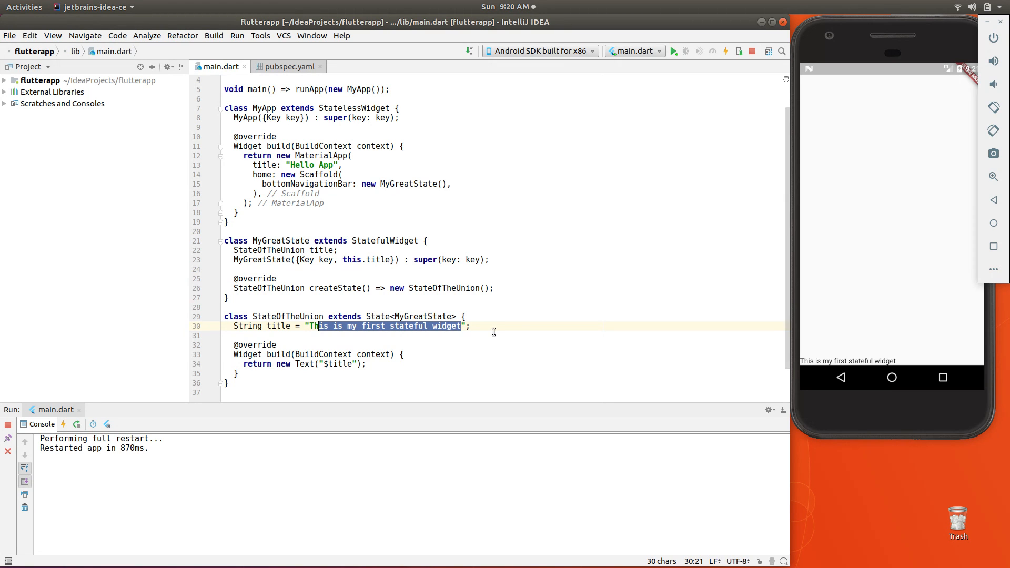
mouse_move(475, 319)
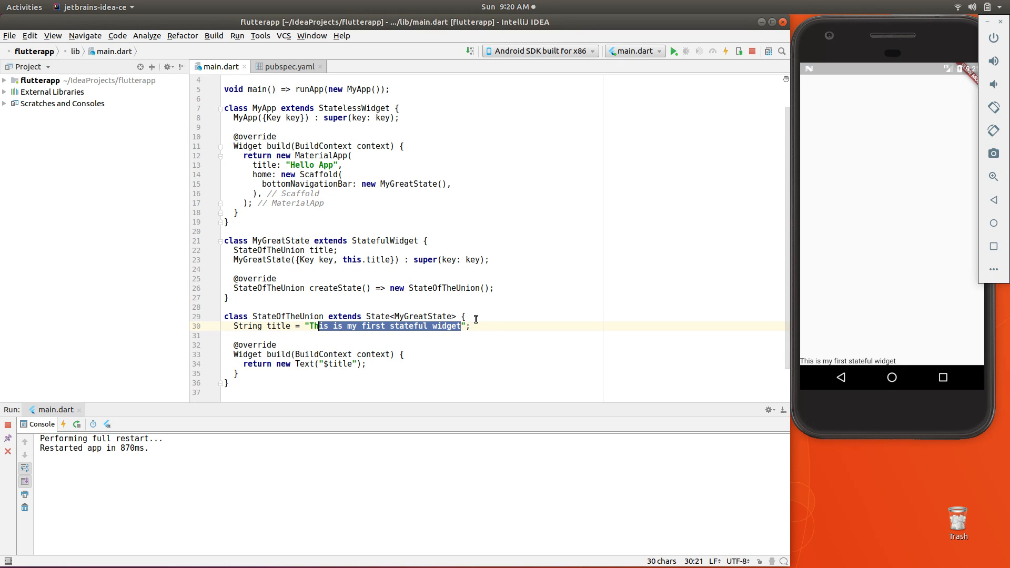
mouse_move(446, 272)
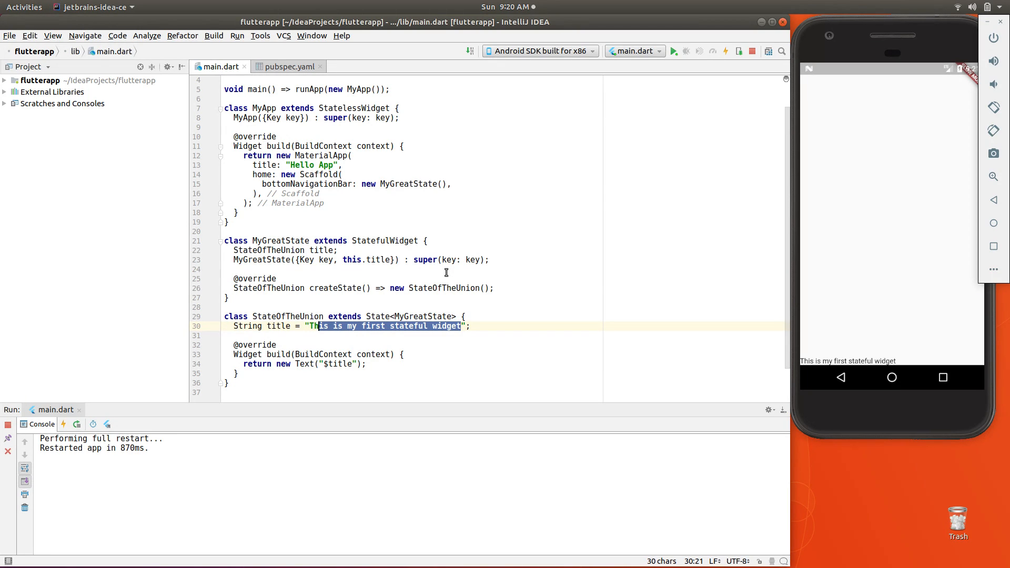